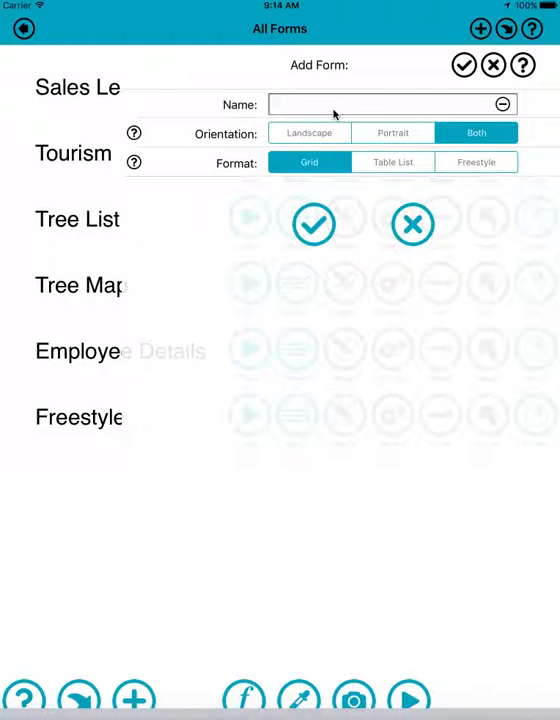
Create a form named Test and open it for designing.
type("Test")
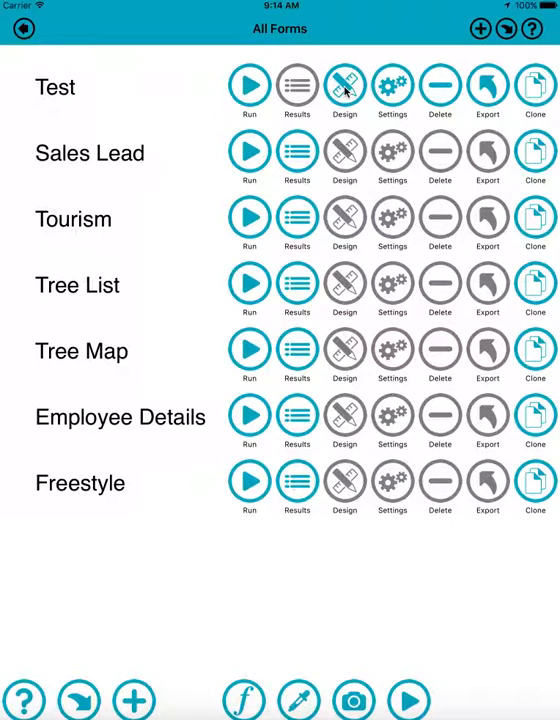
left_click(344, 84)
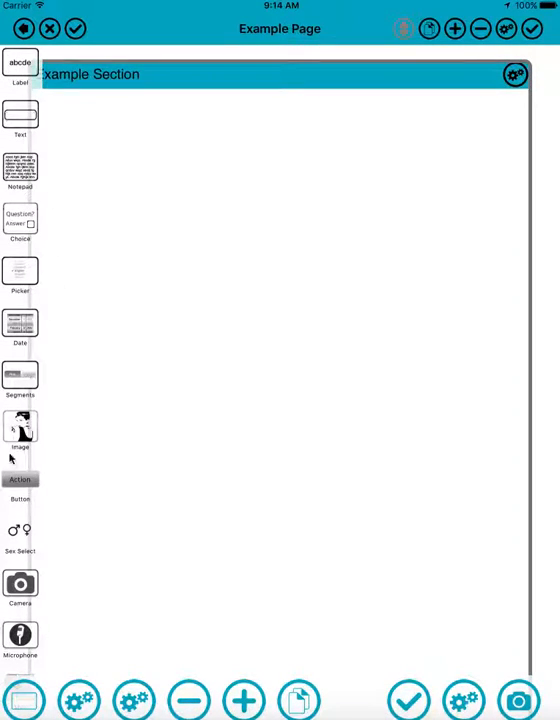
Place an image control in the Example Section and reopen its settings.
scroll("down", 3)
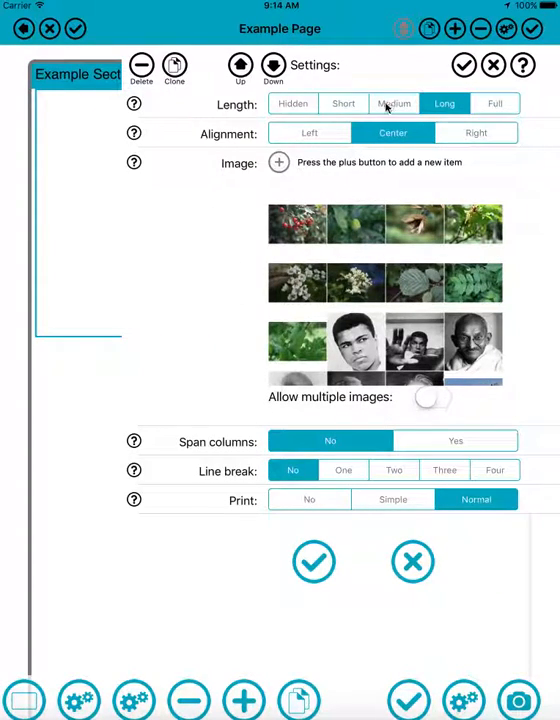
left_click(496, 104)
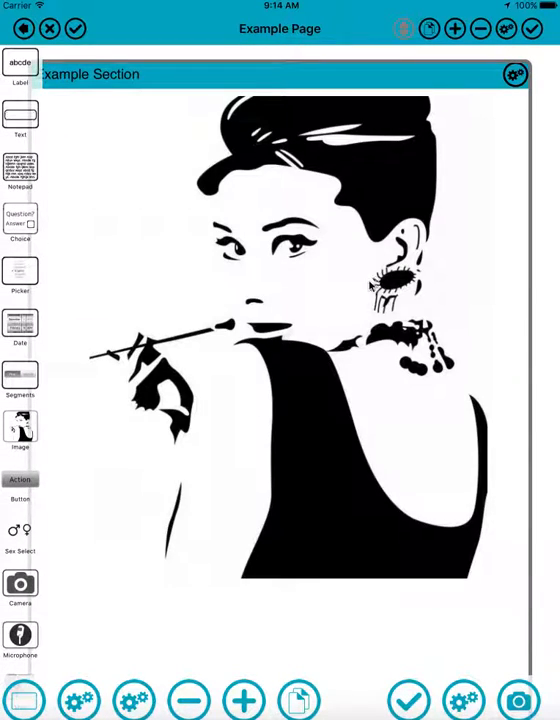
mouse_move(332, 378)
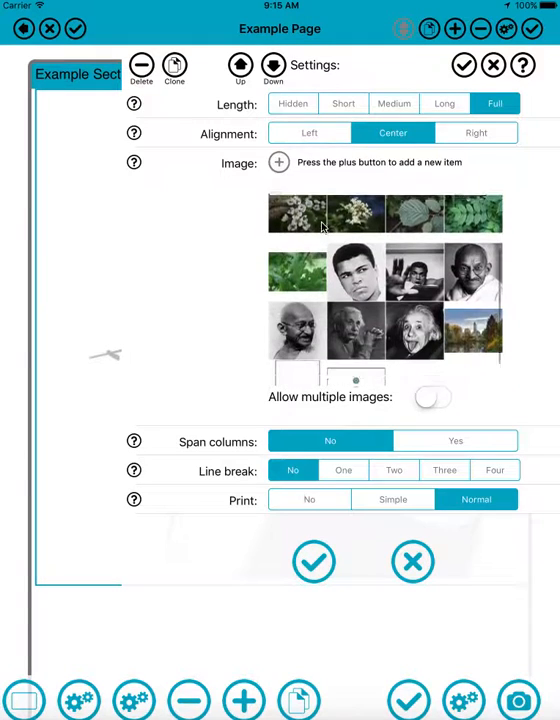
scroll("down", 3)
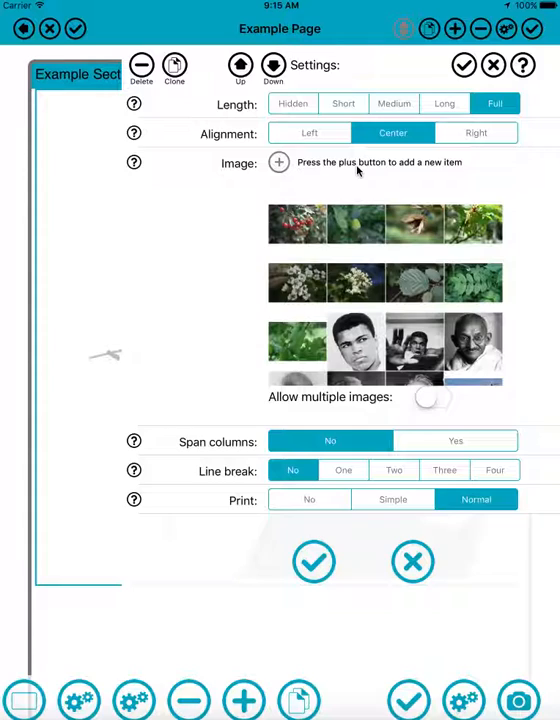
mouse_move(356, 172)
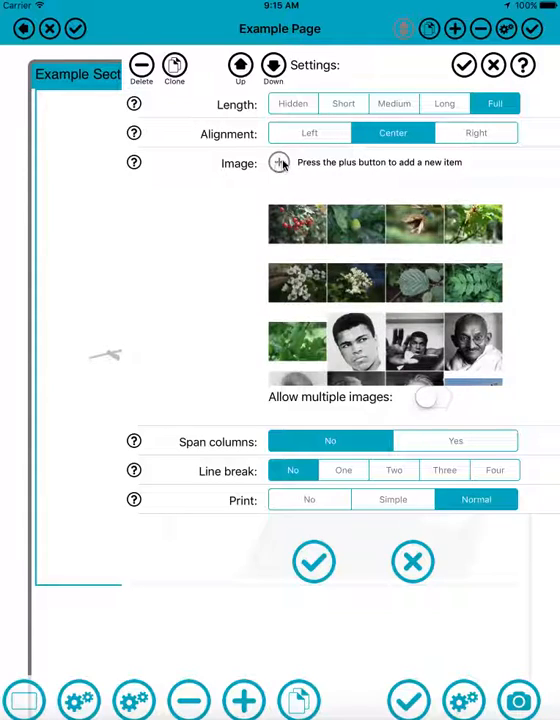
Replace the portrait with a waterfall landscape photo from the Moments album.
left_click(280, 162)
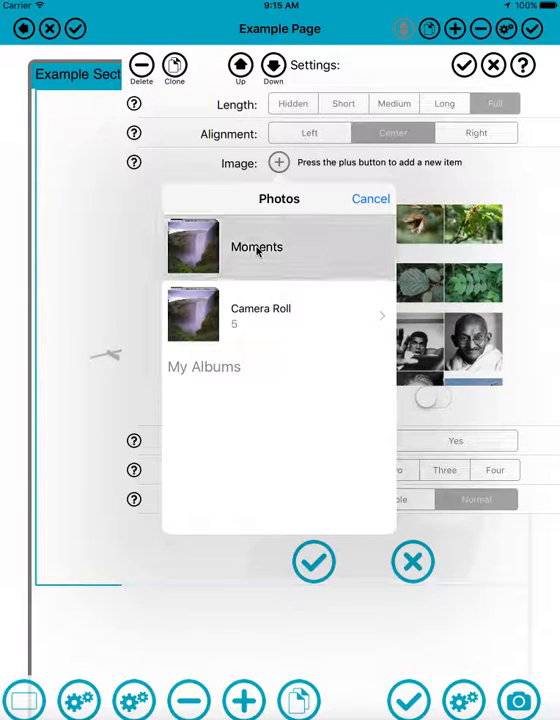
left_click(256, 248)
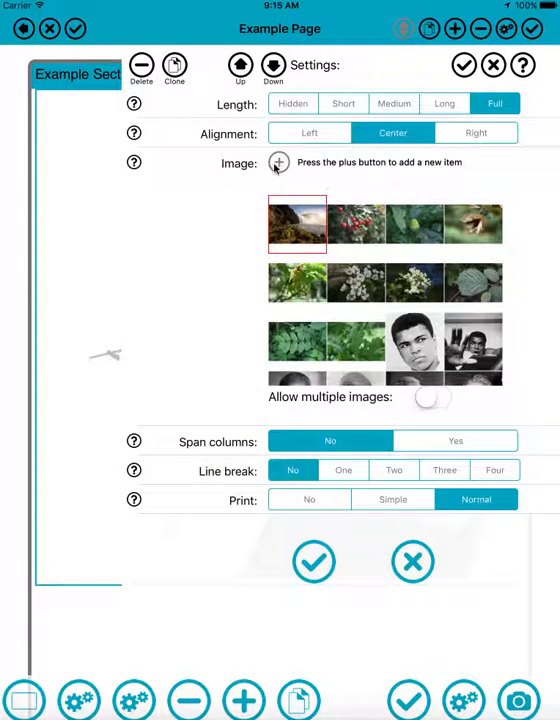
left_click(278, 162)
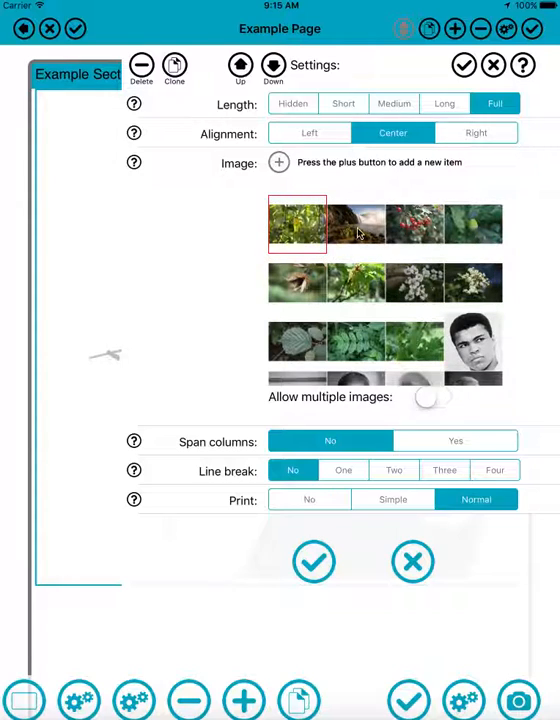
left_click(356, 224)
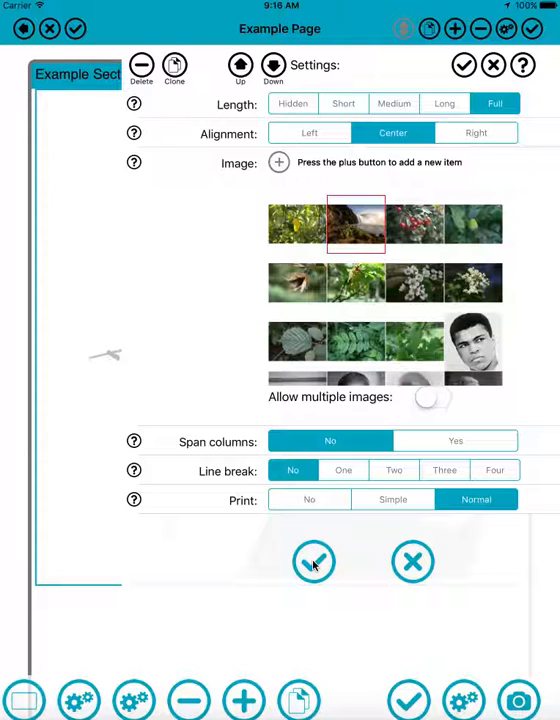
left_click(314, 560)
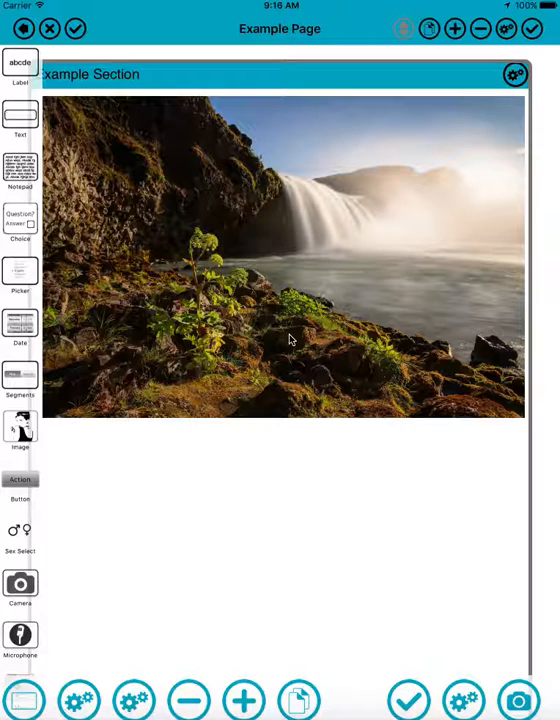
mouse_move(320, 120)
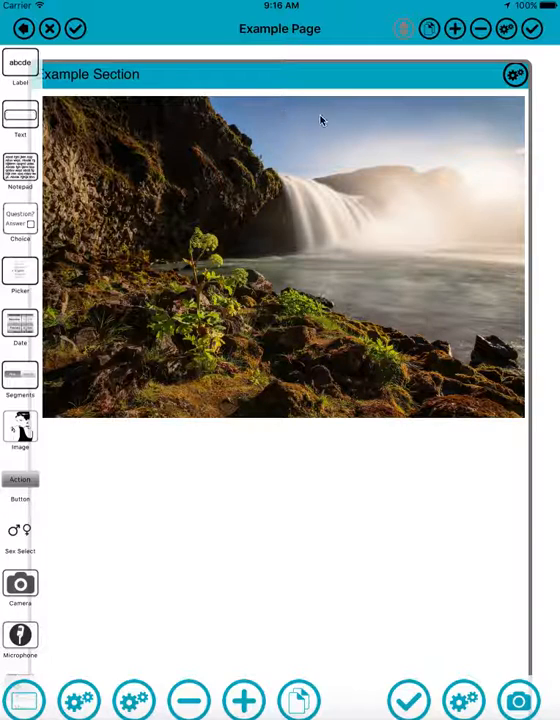
mouse_move(190, 324)
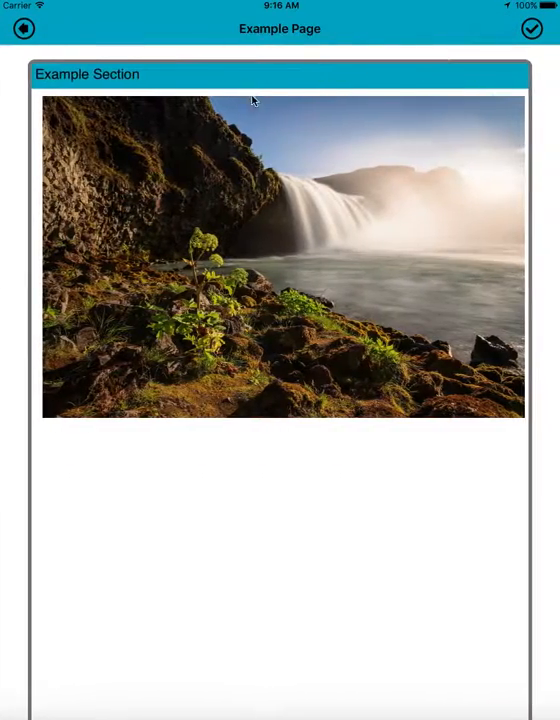
Enable multiple images on the control and pick additional photos for the gallery.
left_click(24, 28)
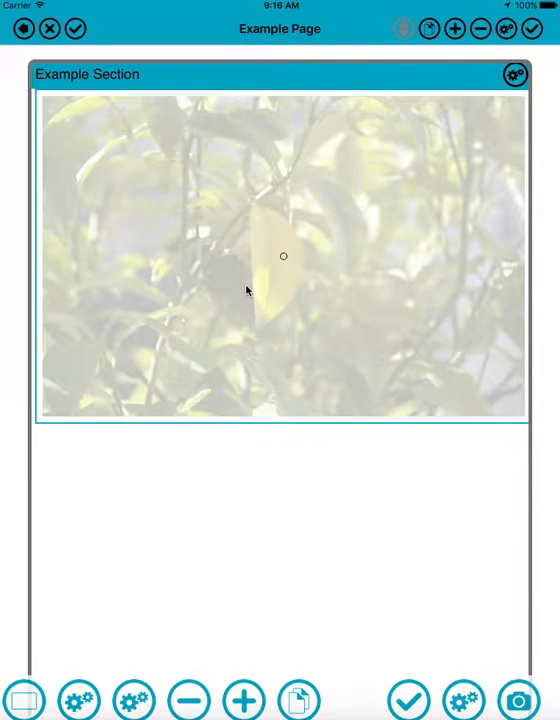
left_click(514, 74)
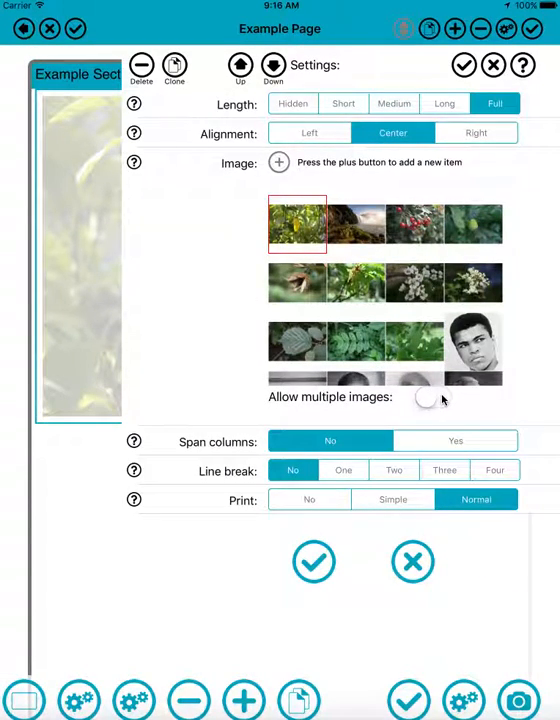
left_click(432, 396)
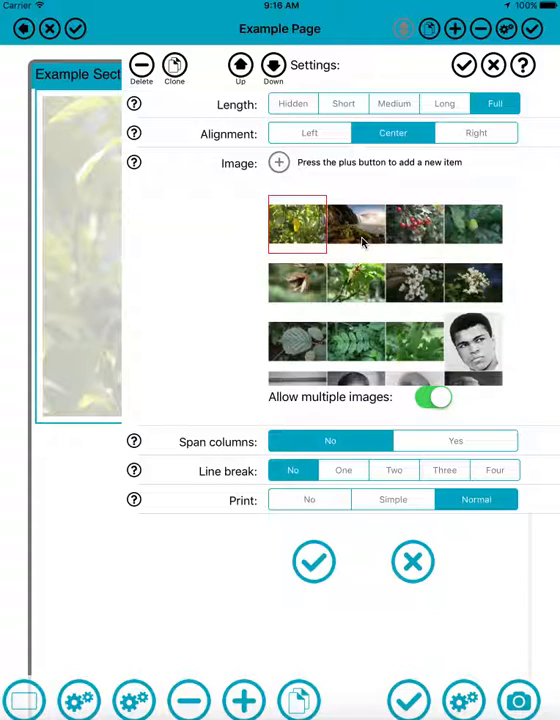
left_click(356, 224)
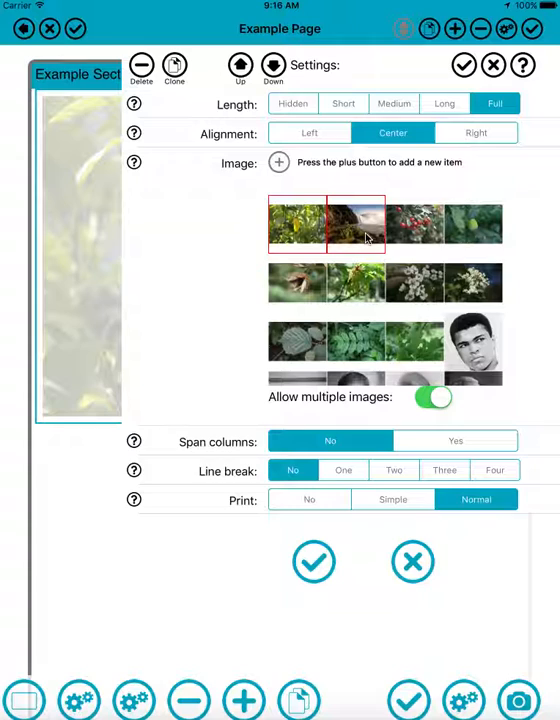
left_click(356, 224)
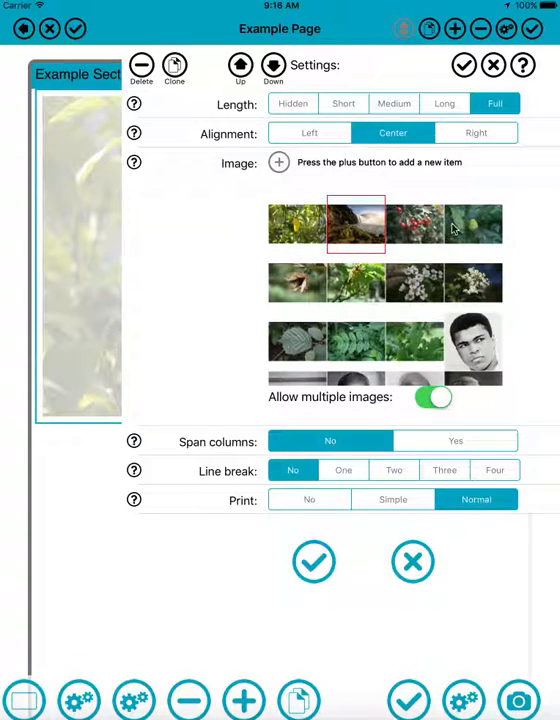
left_click(476, 224)
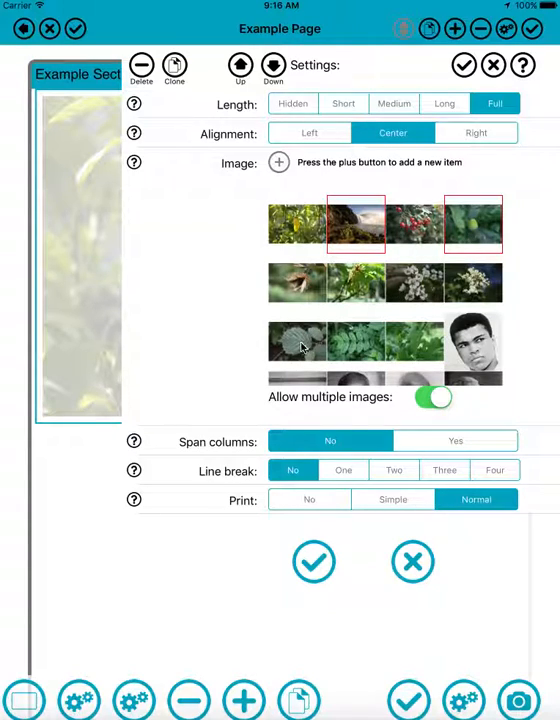
Set the gallery length to Full, apply it and preview the form running.
left_click(296, 344)
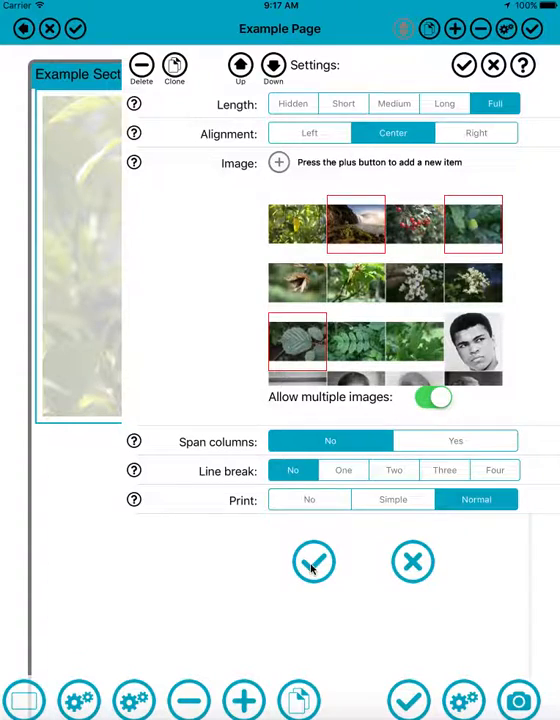
left_click(314, 560)
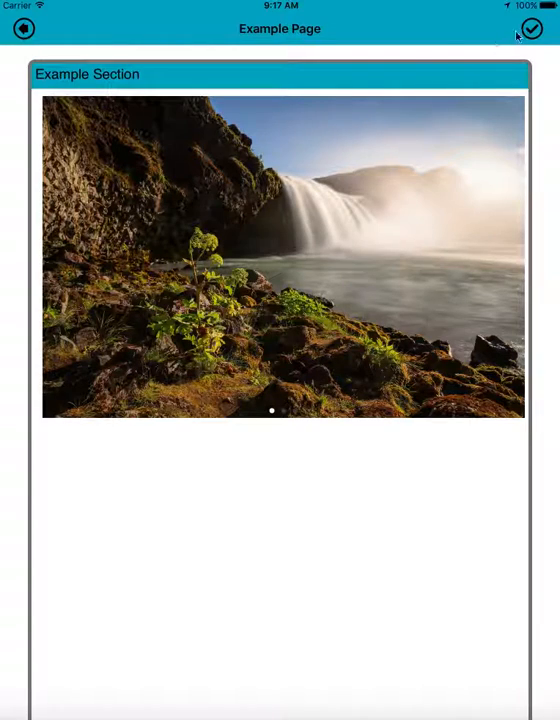
left_click(24, 28)
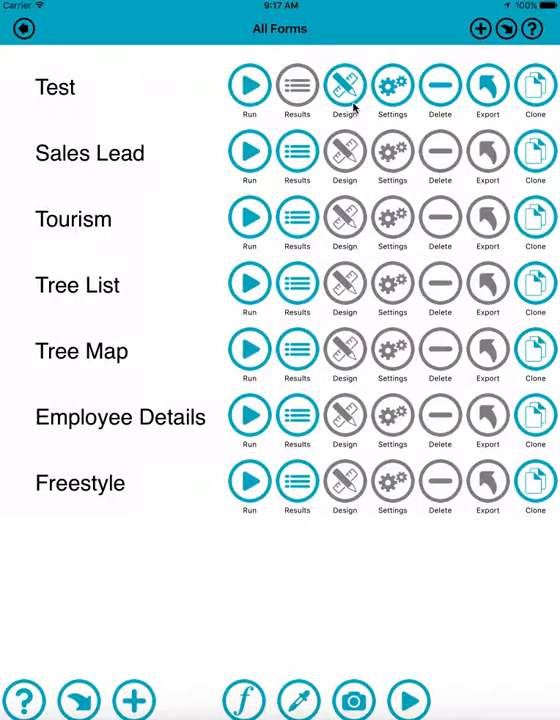
mouse_move(342, 652)
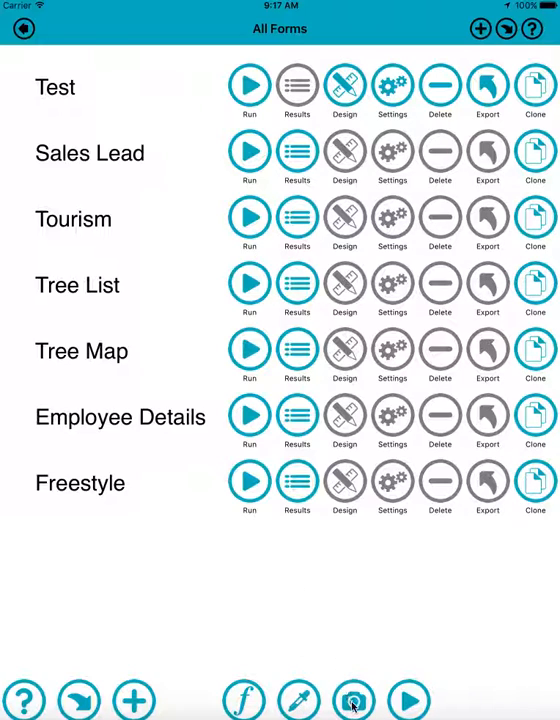
In the Image Manager, rename ImageAdded_19 with the caption IOS Leaf.
left_click(352, 700)
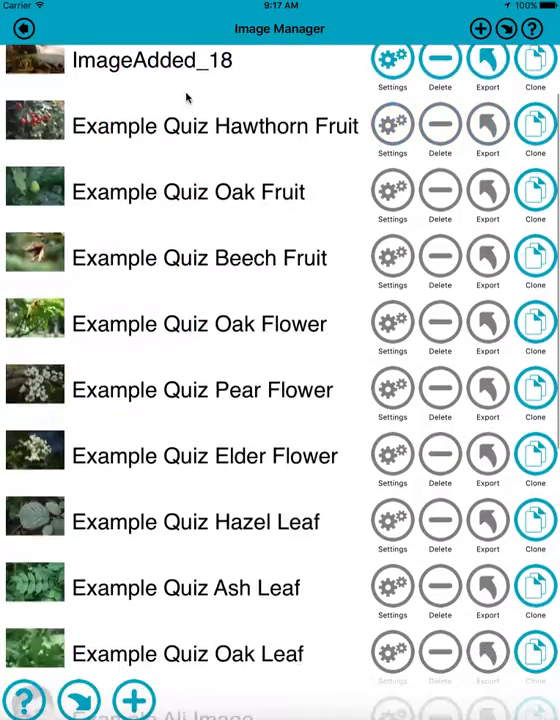
scroll("down", 3)
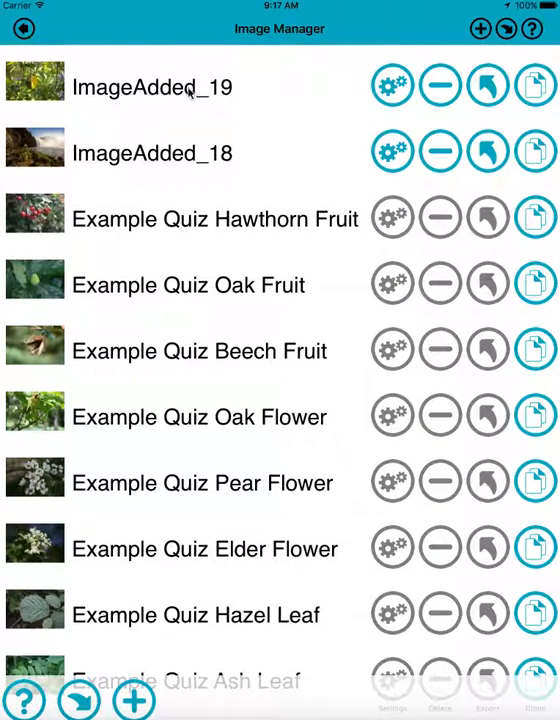
mouse_move(196, 164)
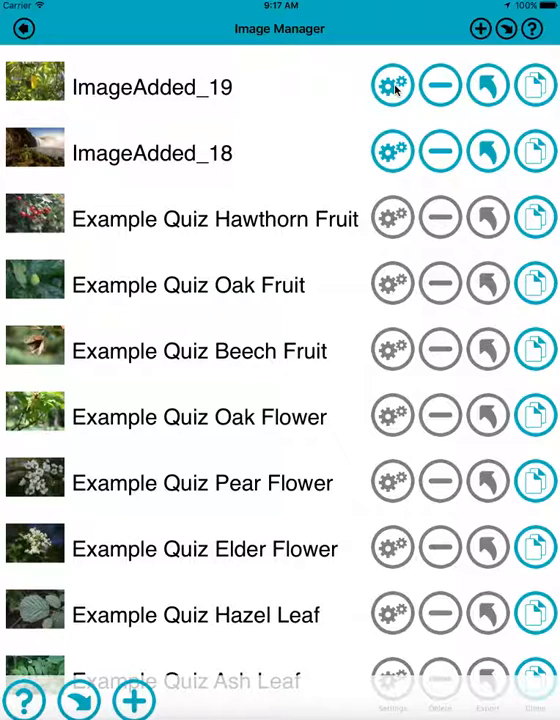
left_click(392, 86)
type("IOS Leaf")
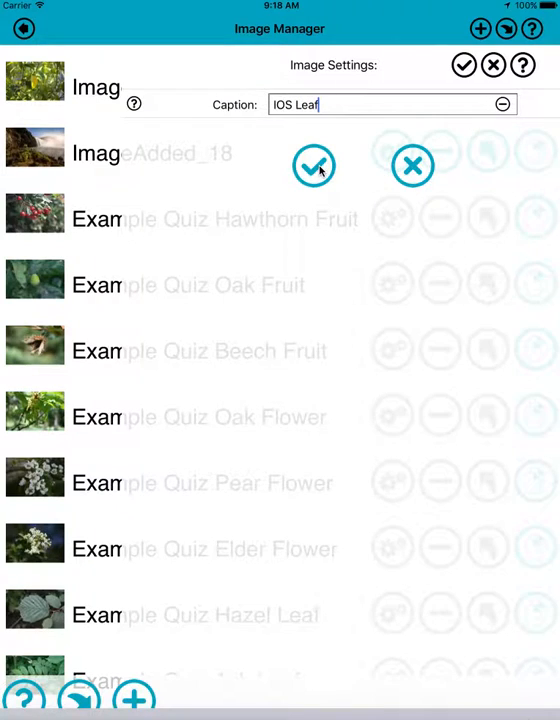
left_click(464, 64)
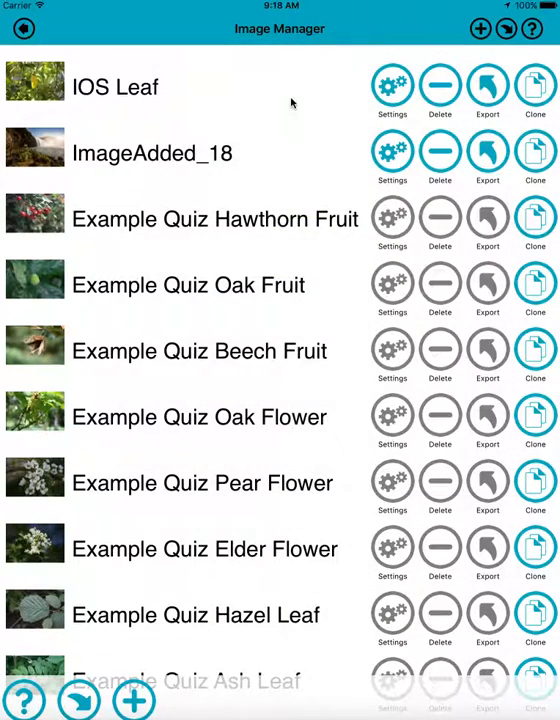
mouse_move(268, 418)
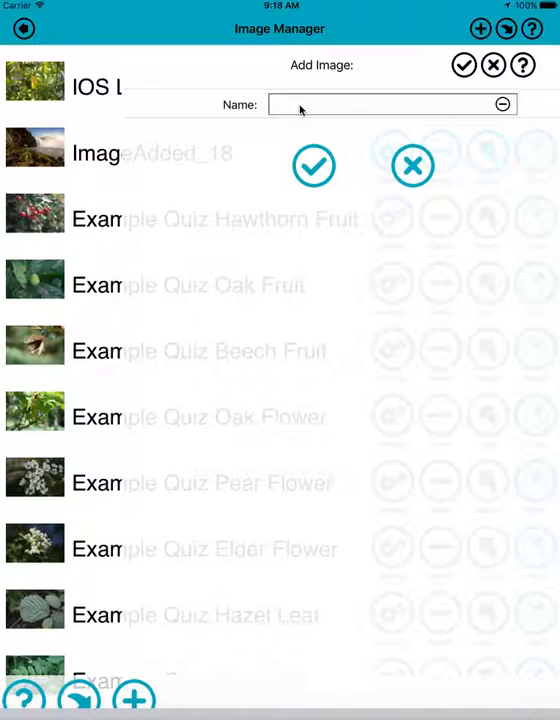
Add a camera-roll waterfall photo named View and delete ImageAdded_18.
type("View")
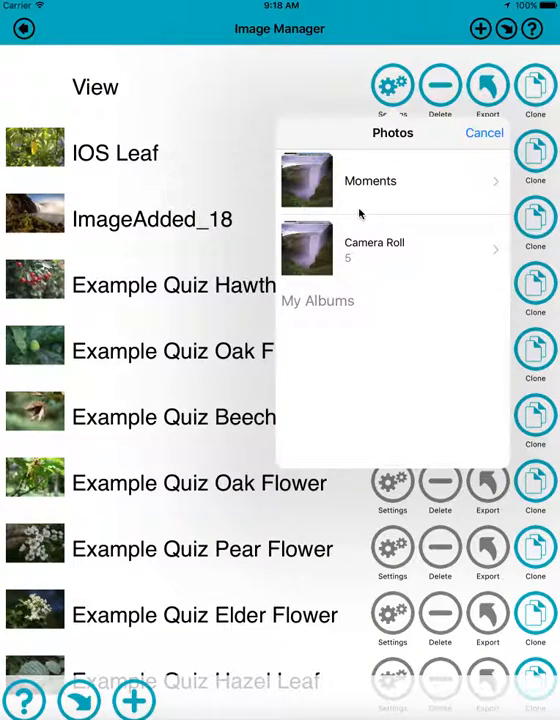
left_click(390, 248)
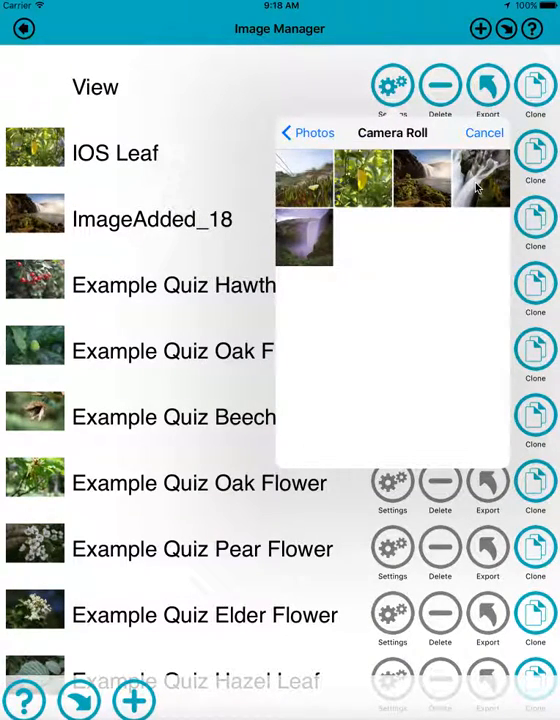
left_click(484, 132)
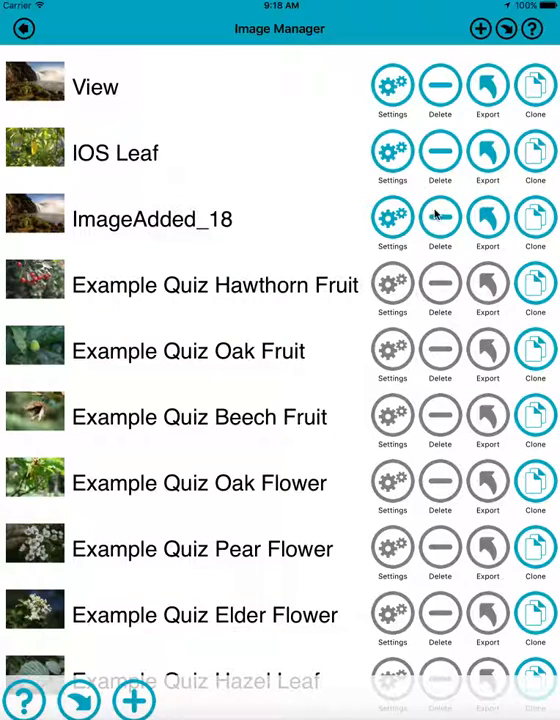
left_click(440, 216)
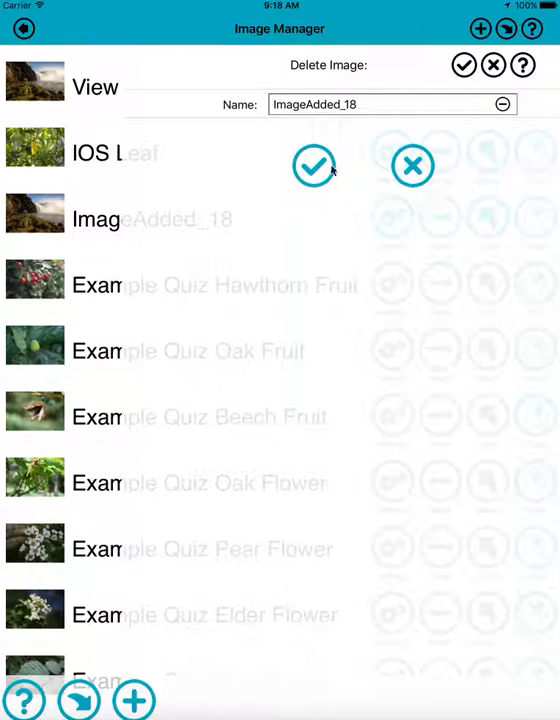
left_click(412, 166)
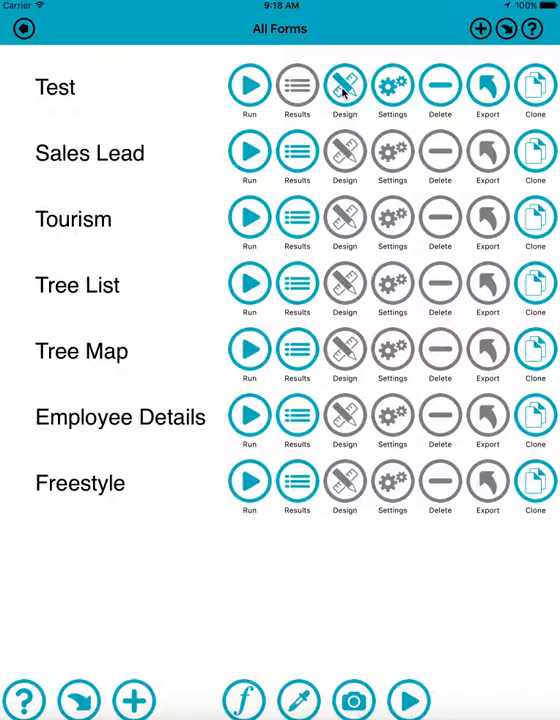
Add a camera-roll photo to the Test form's image control.
left_click(344, 86)
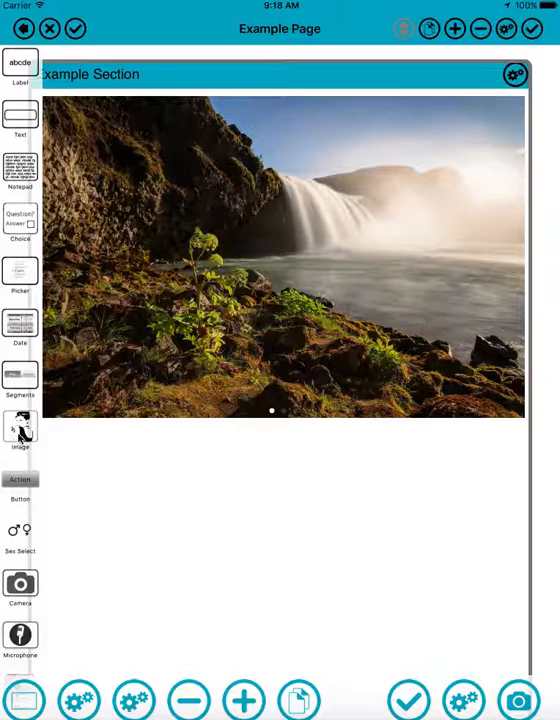
left_click(20, 430)
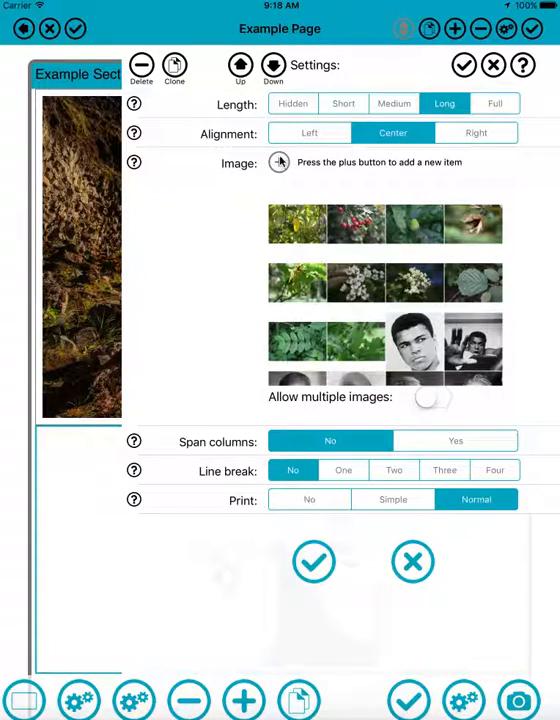
left_click(280, 160)
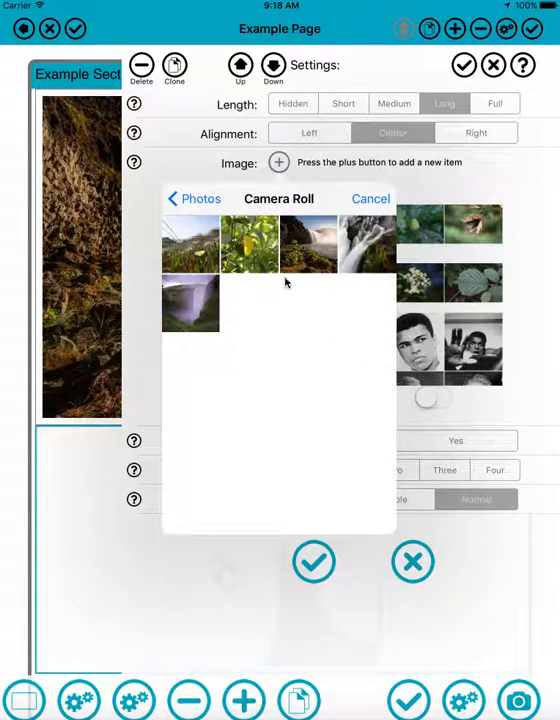
left_click(190, 244)
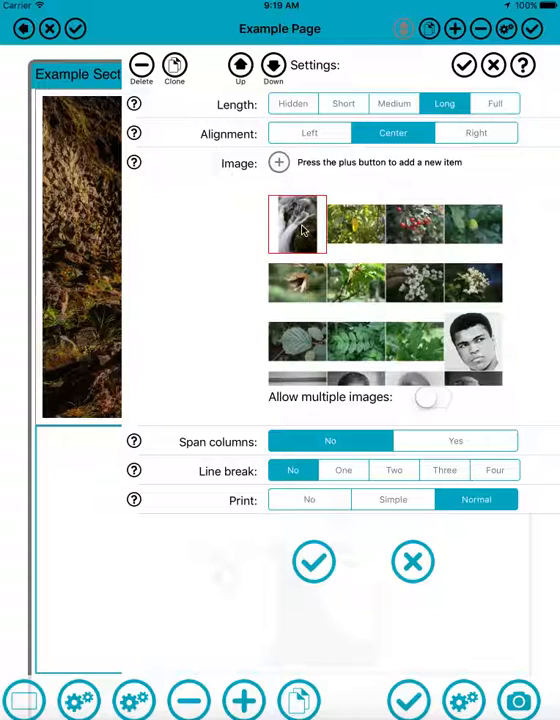
left_click(312, 560)
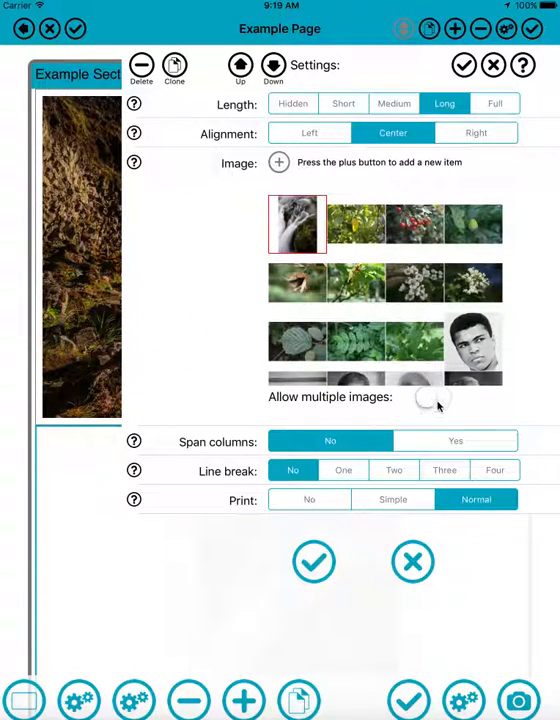
Make the control a multi-image gallery including the stream image and run the form.
left_click(432, 396)
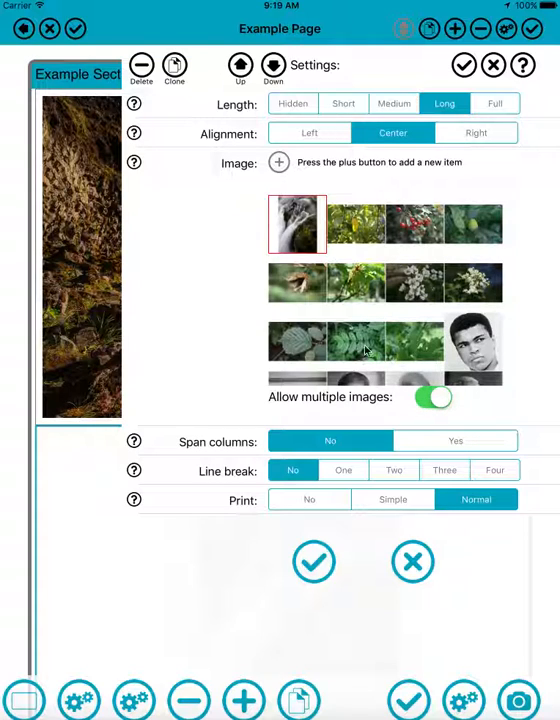
left_click(296, 284)
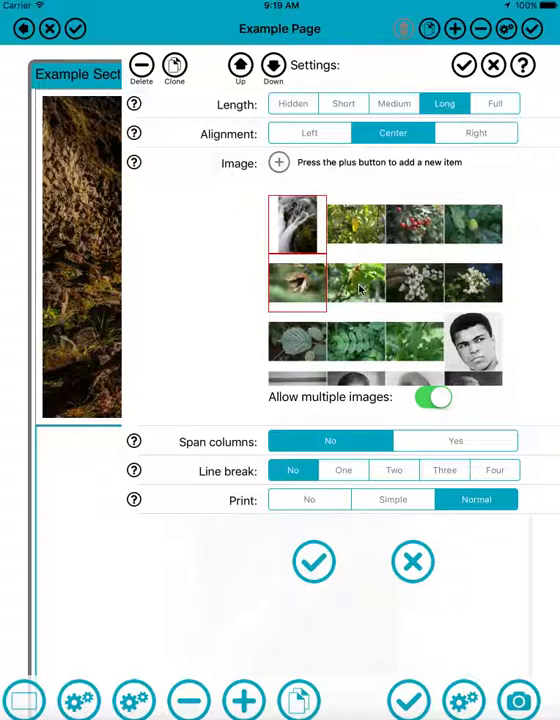
left_click(314, 560)
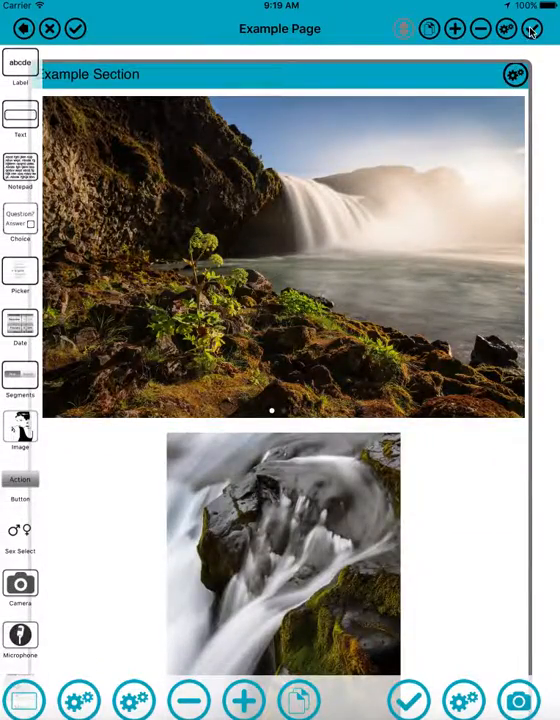
left_click(24, 28)
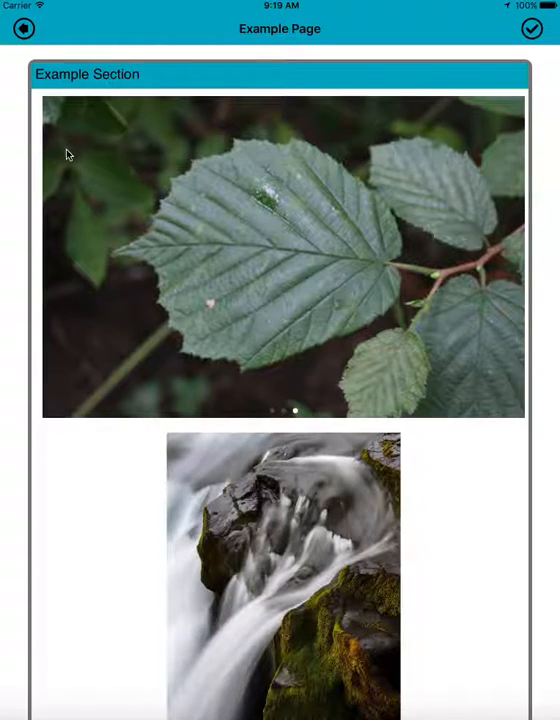
Leave the gallery preview and return to the All Forms list.
left_click(24, 28)
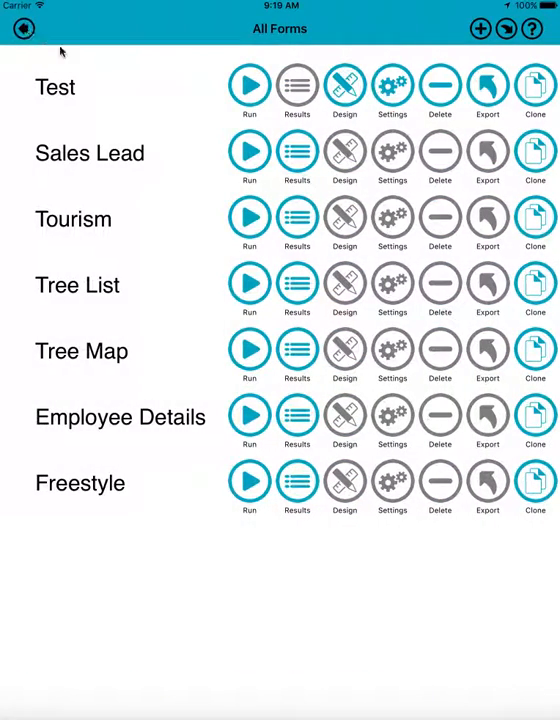